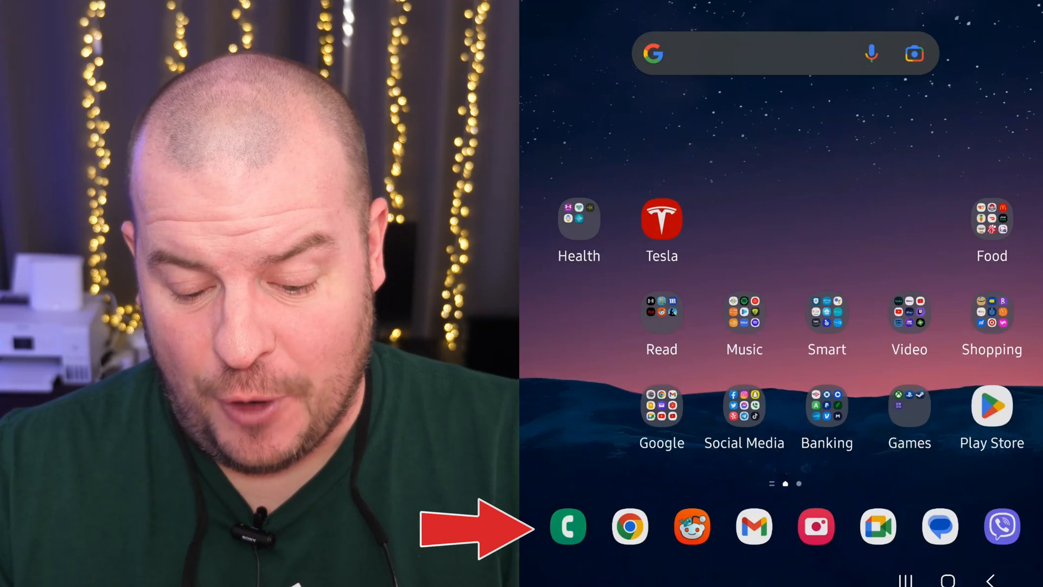
Show the call details page for the recent Southwest Airlines caller from Recents
left_click(568, 526)
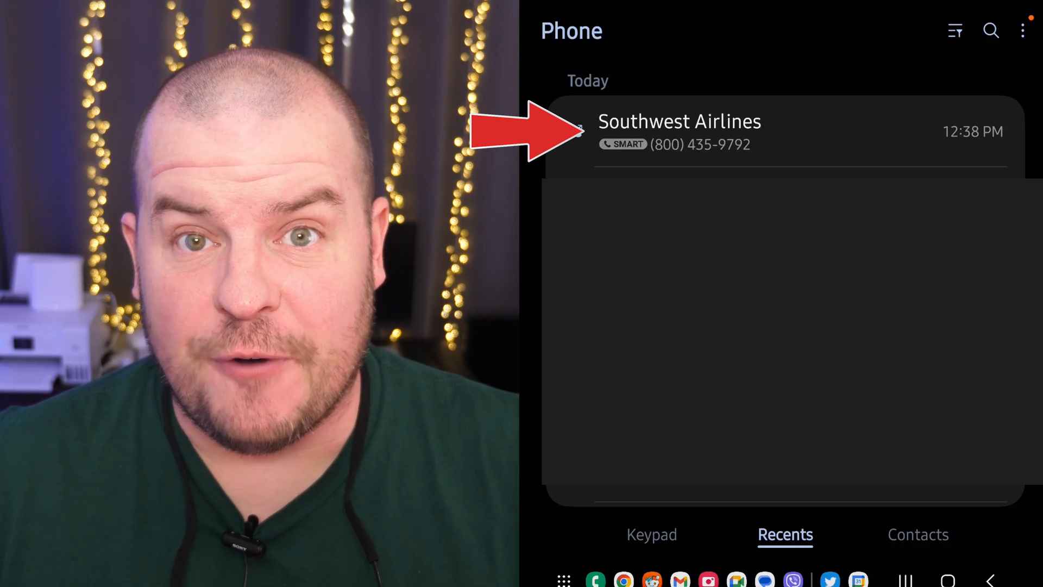
left_click(678, 131)
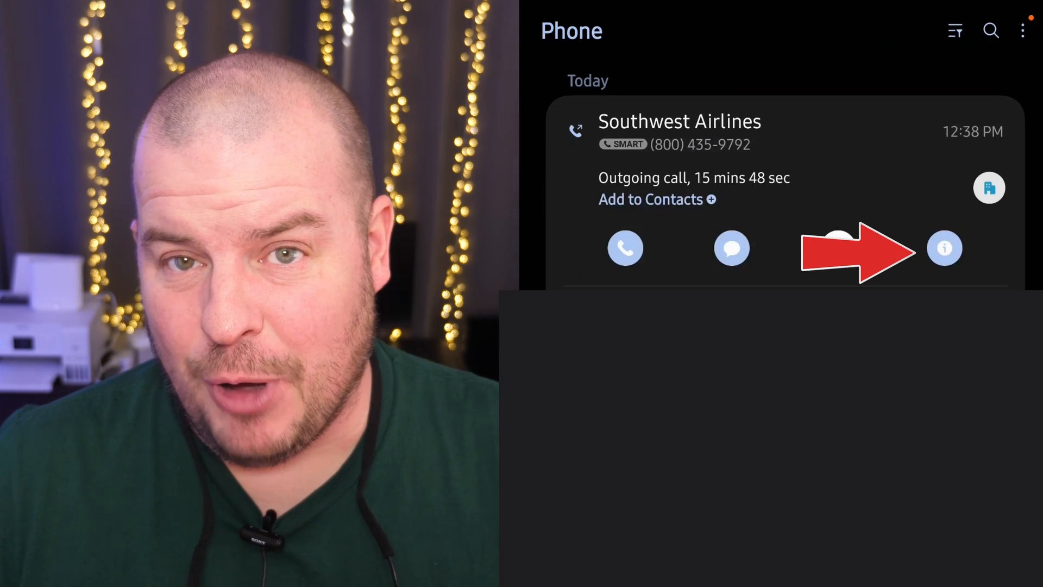
left_click(944, 248)
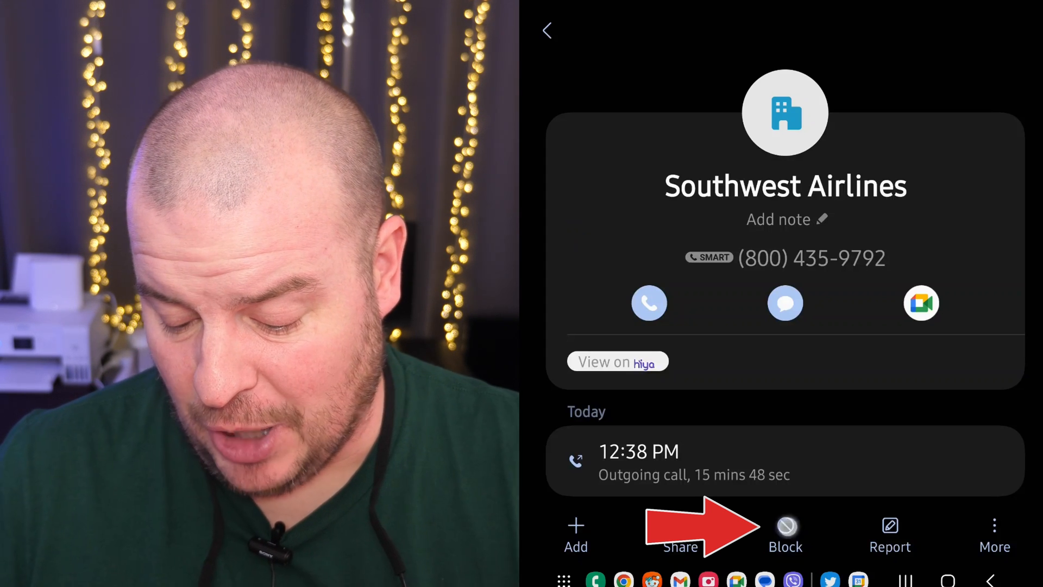
Block the Southwest Airlines number and confirm the block
left_click(786, 533)
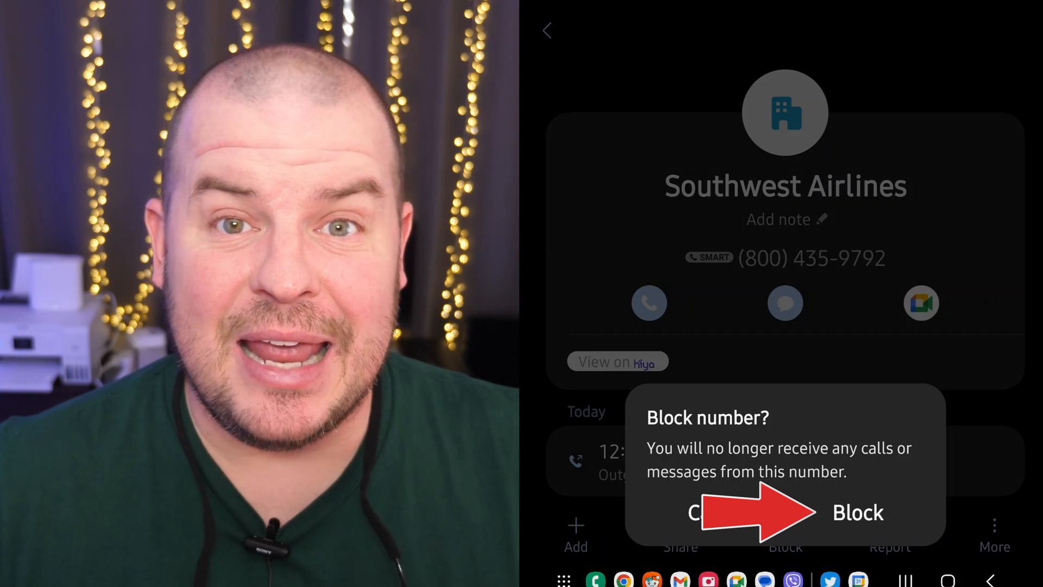
left_click(857, 512)
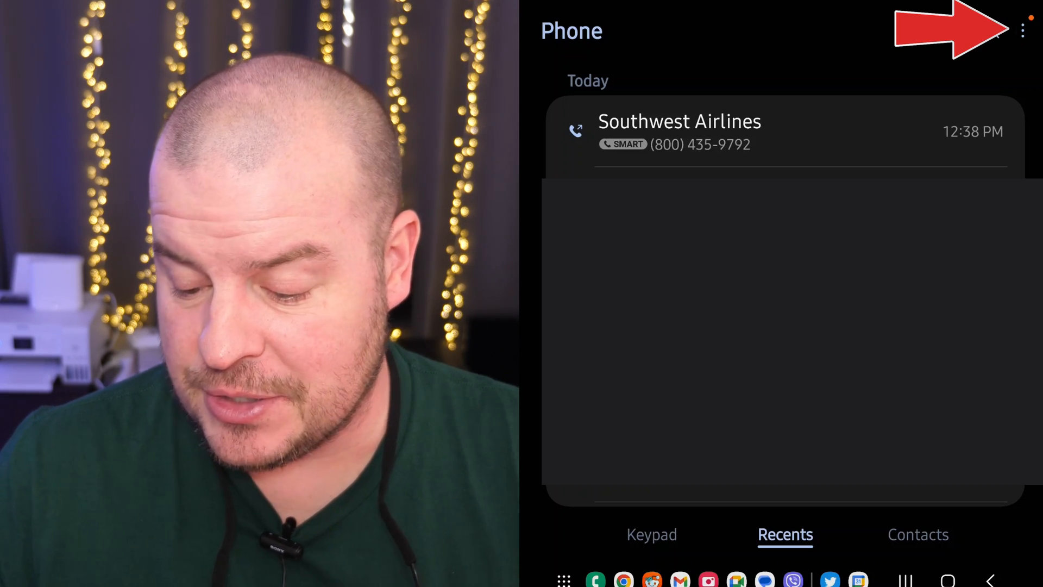
In Settings > Block numbers, switch on Block calls from unknown numbers and check spam/scam options
left_click(1023, 30)
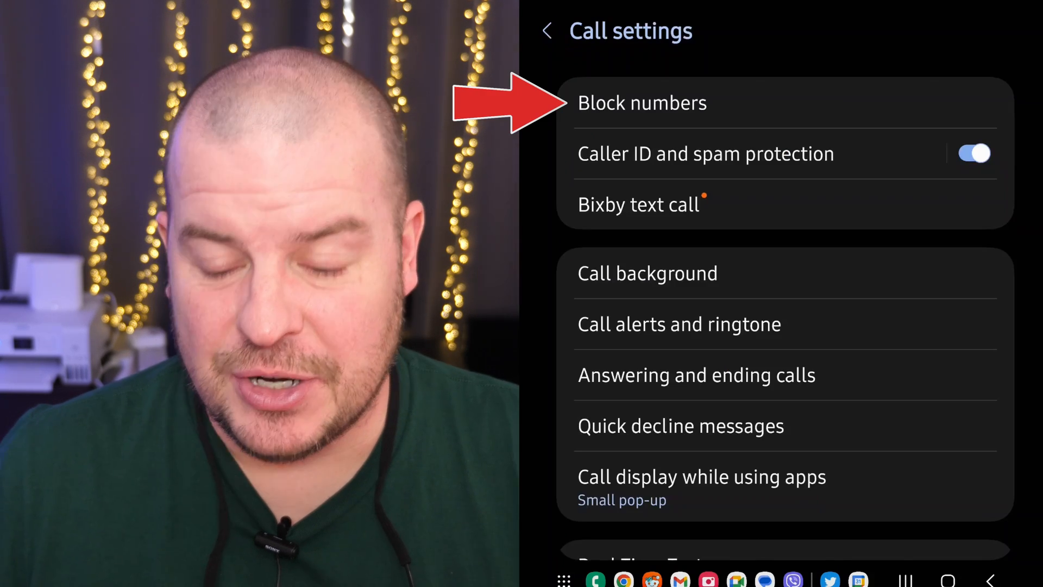
left_click(641, 102)
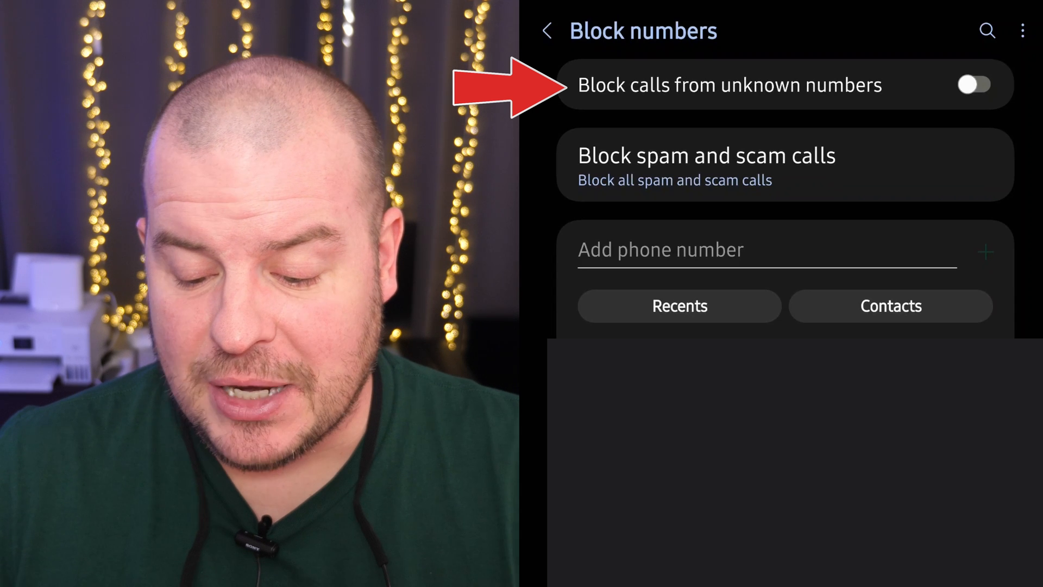
left_click(974, 85)
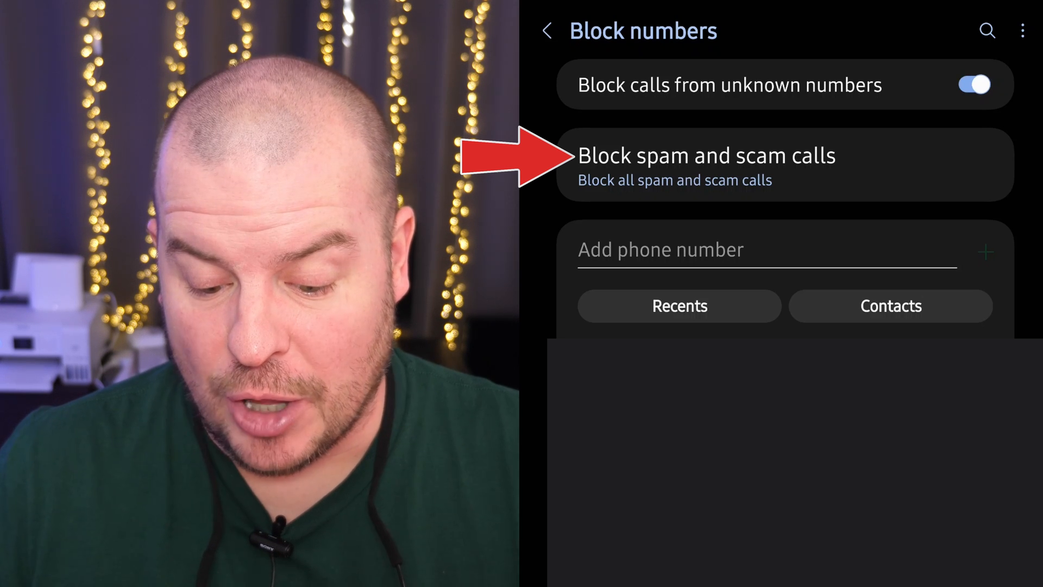
left_click(706, 155)
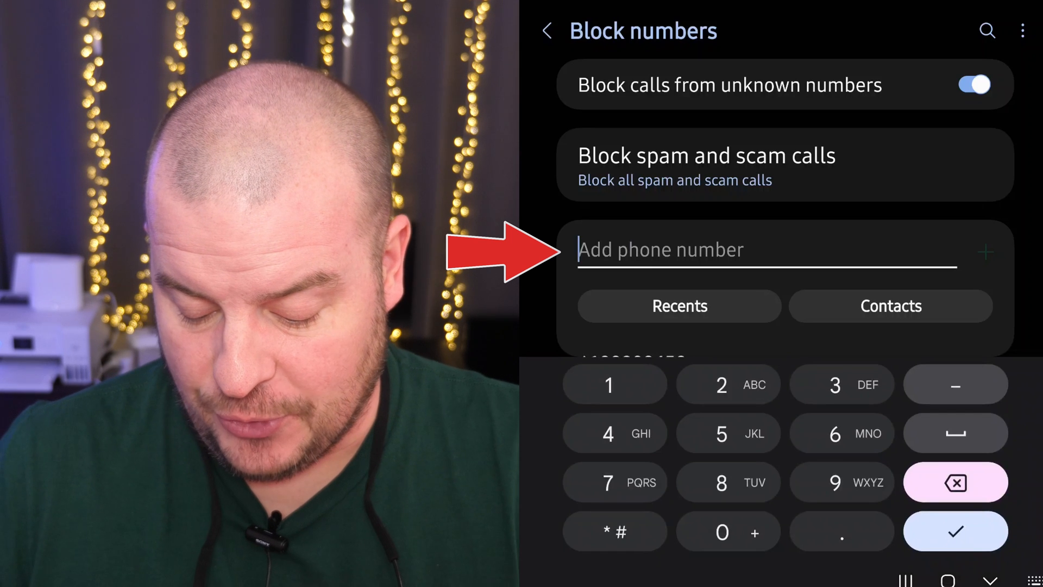
left_click(721, 482)
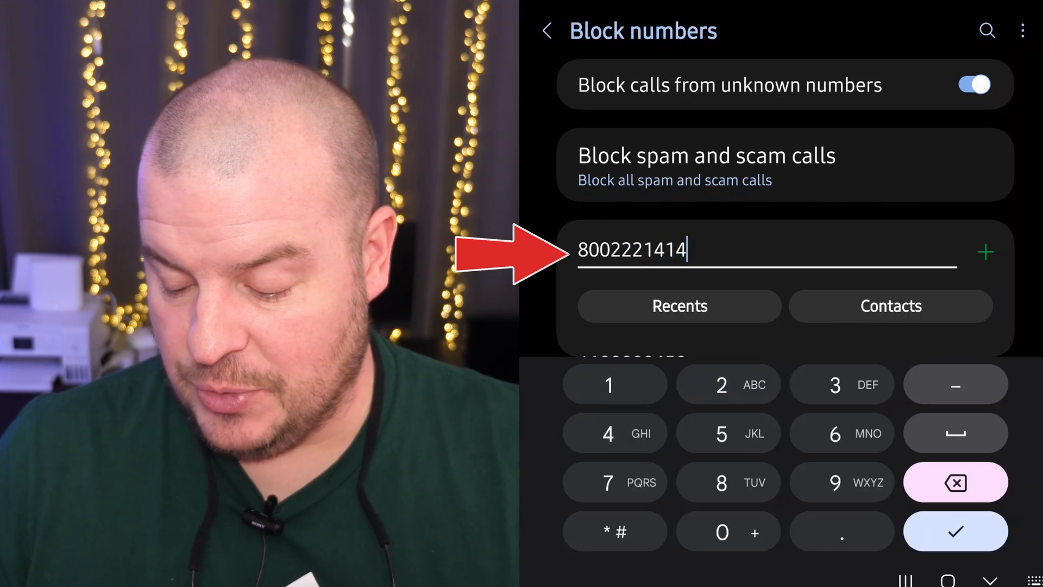
left_click(986, 252)
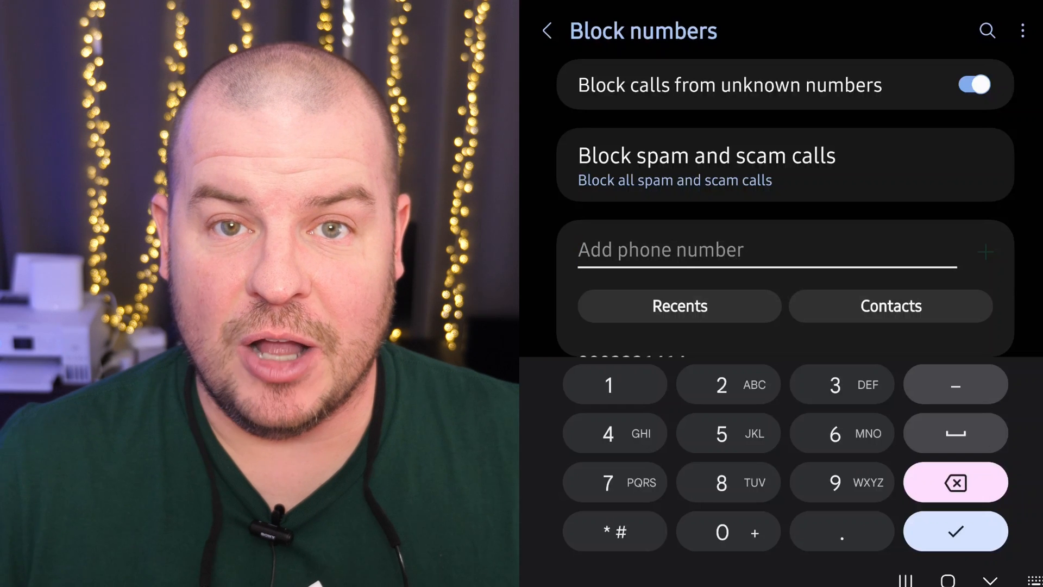
left_click(547, 30)
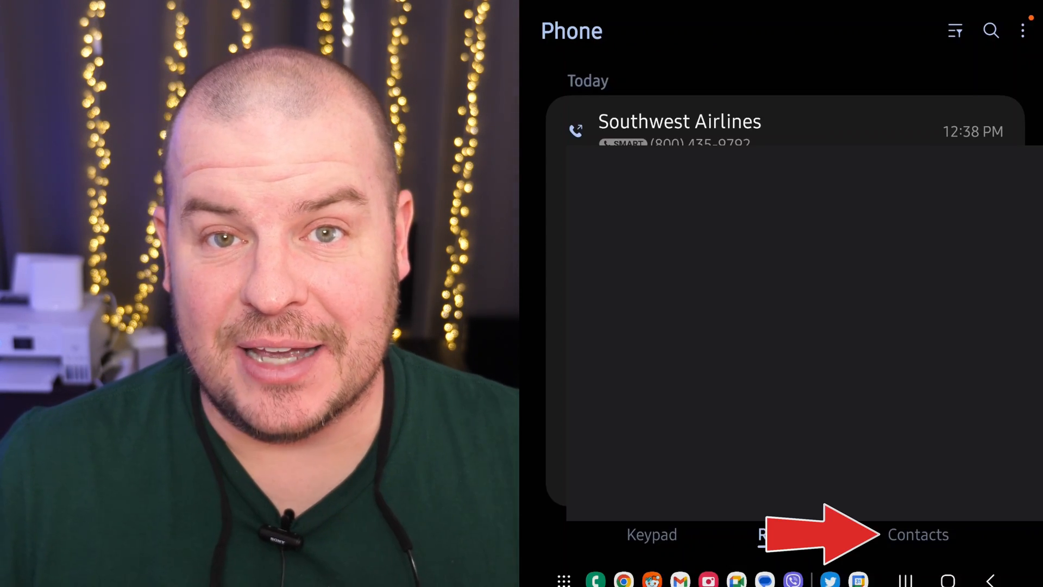
From Contacts, choose Block contact for a saved contact so the confirmation appears
left_click(918, 535)
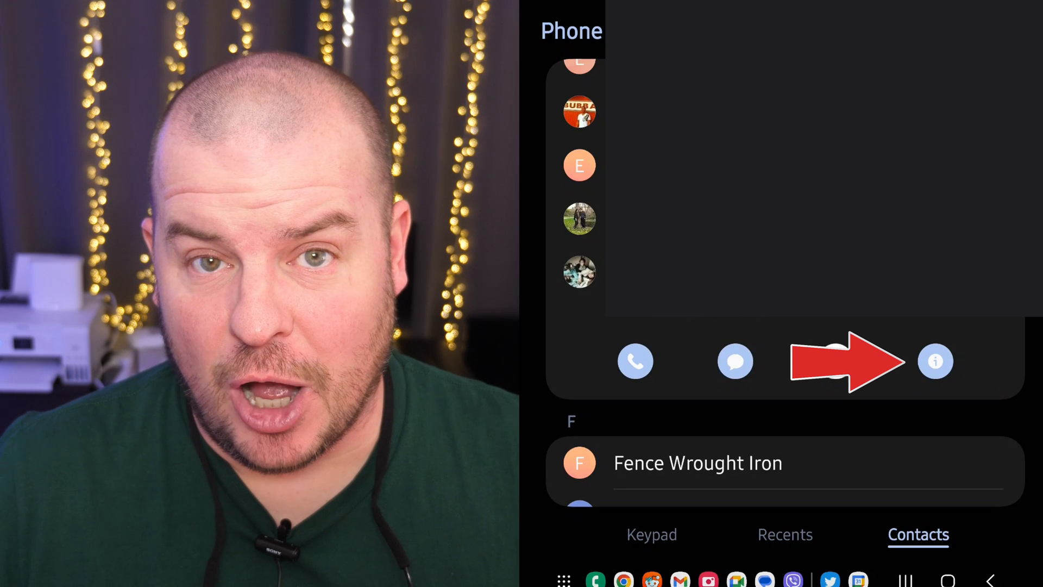
left_click(934, 361)
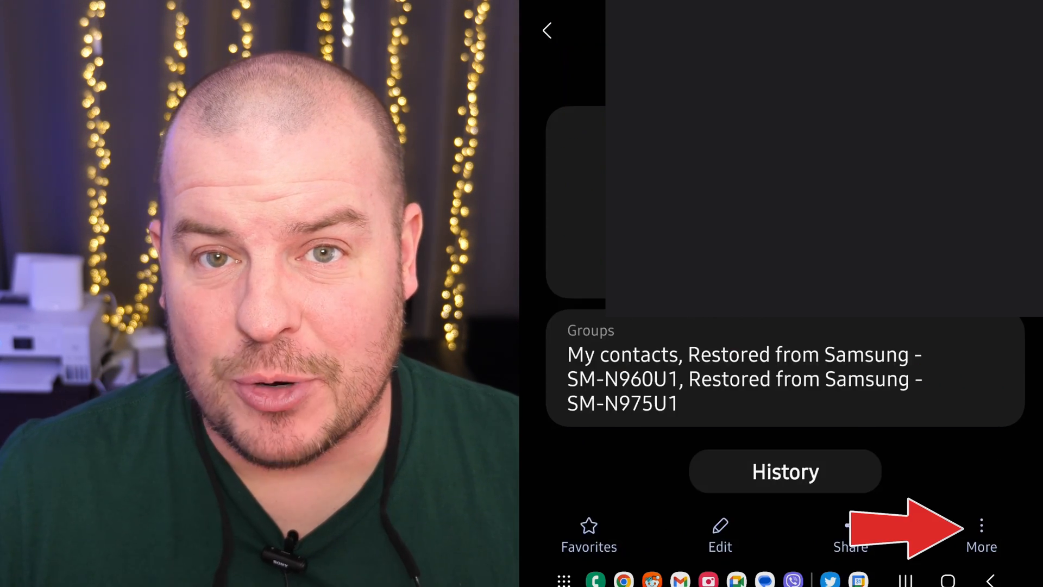
left_click(981, 533)
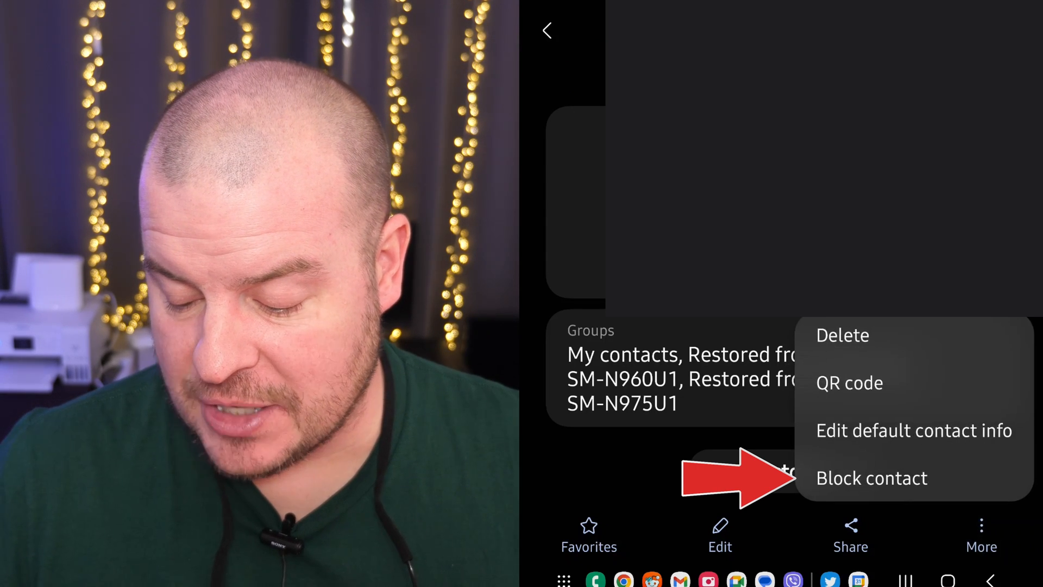
left_click(871, 478)
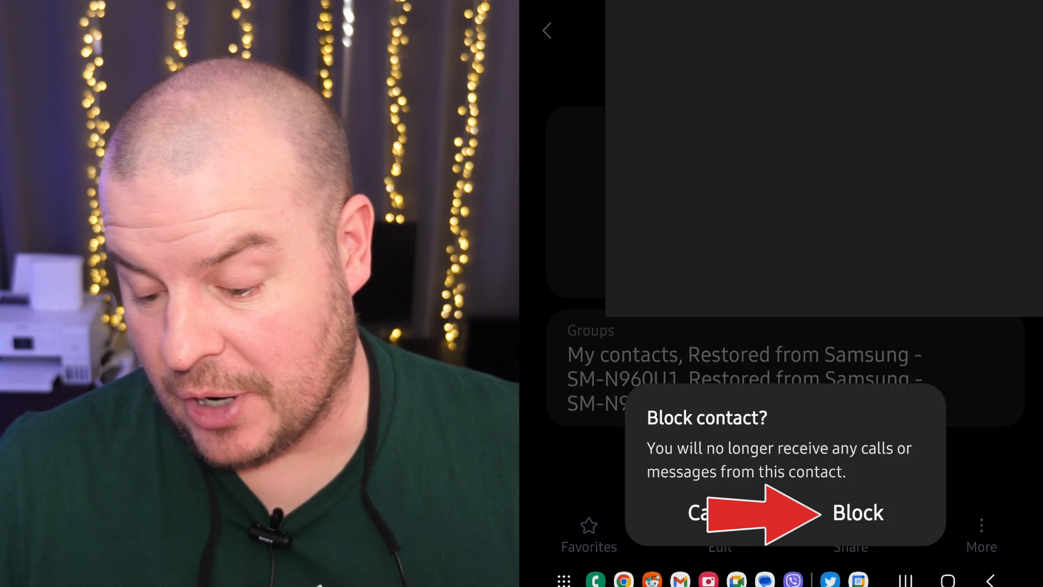